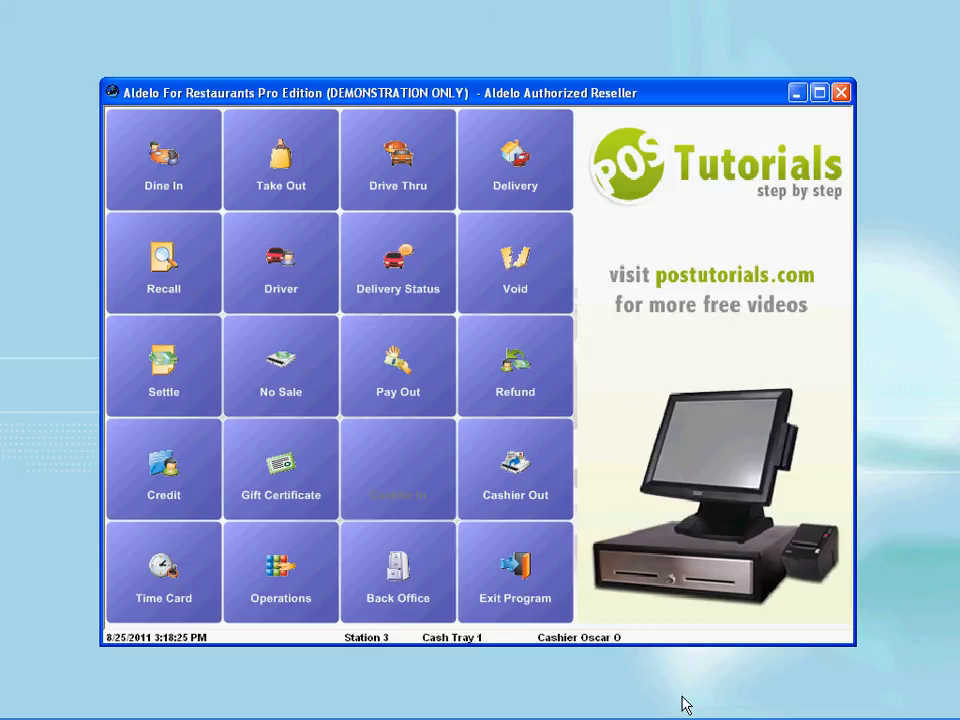
Step: Enter the access code to reach the Operations Center
left_click(280, 573)
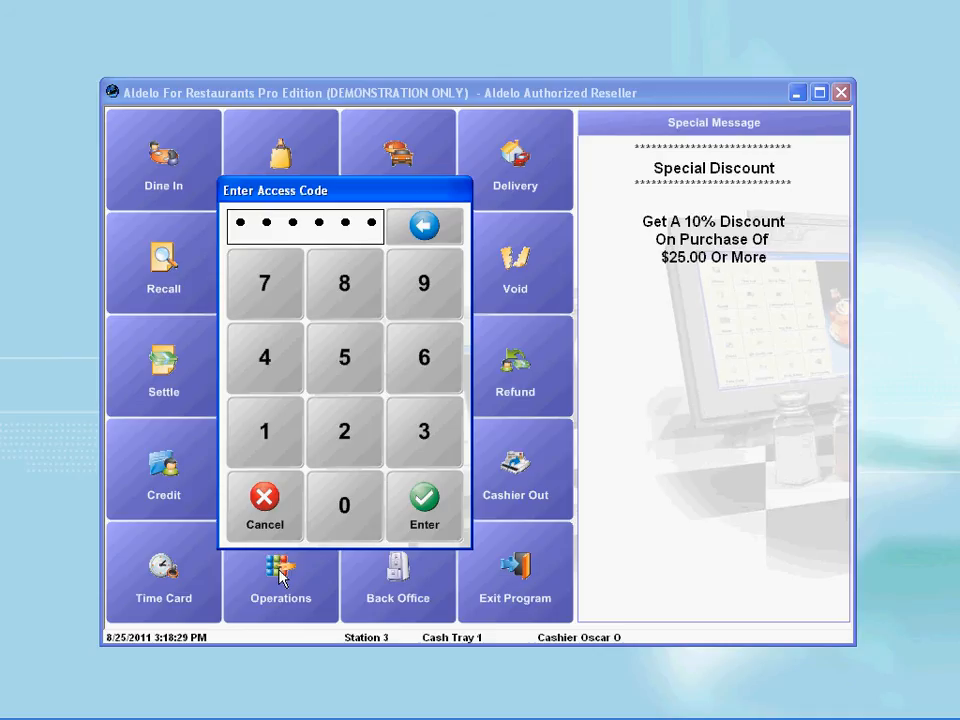
mouse_move(424, 447)
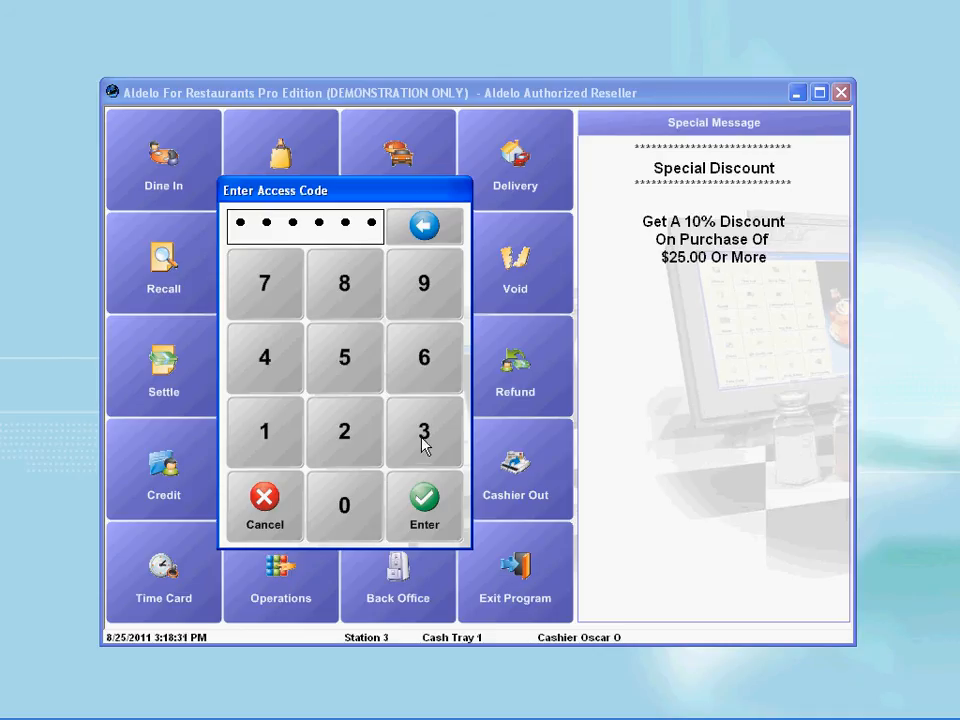
left_click(423, 505)
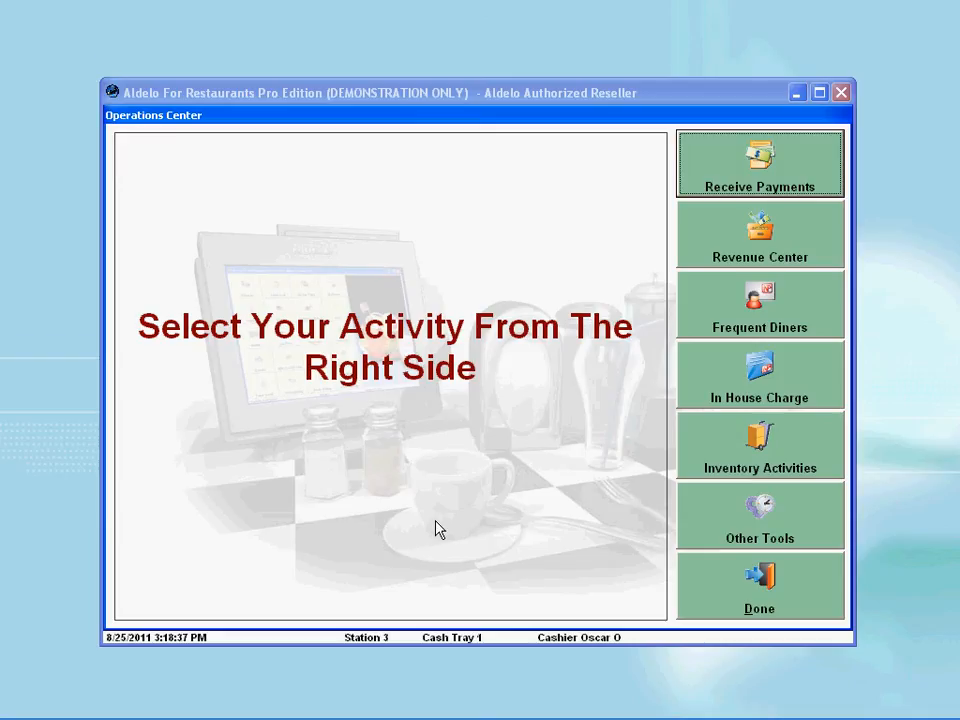
Step: Run the Open Order Report from Other Tools, confirm no open orders, and exit
left_click(760, 515)
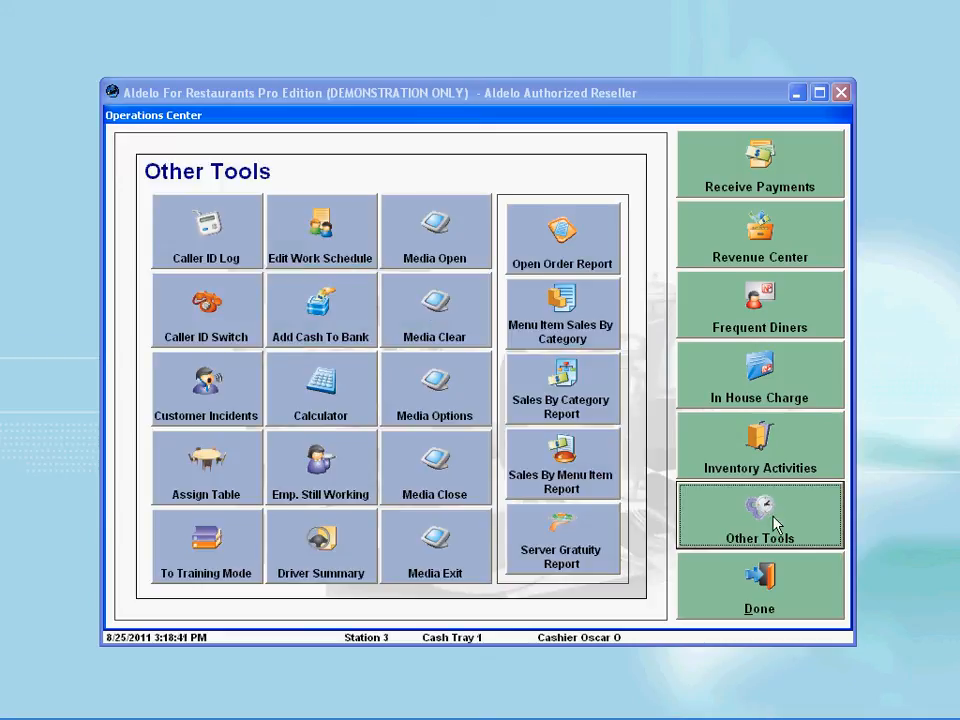
left_click(562, 232)
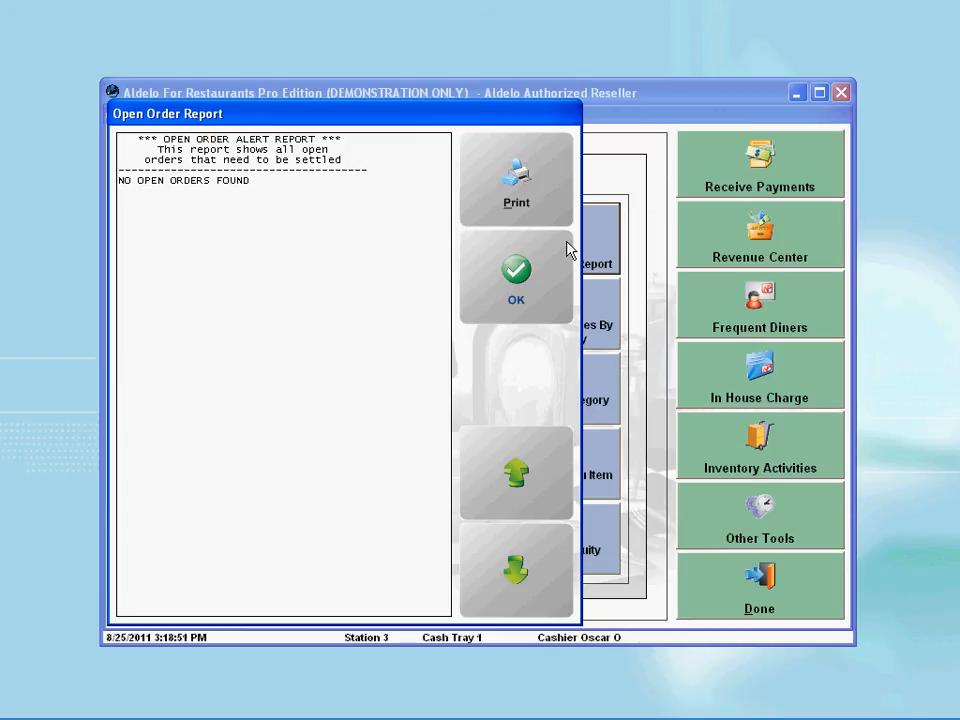
left_click(516, 278)
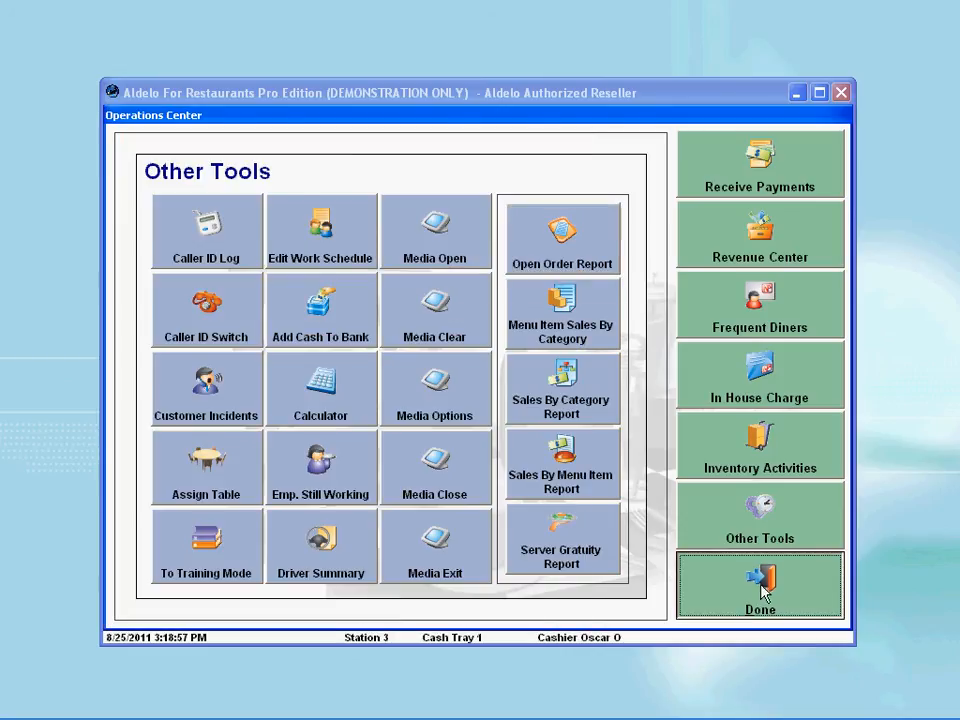
left_click(759, 585)
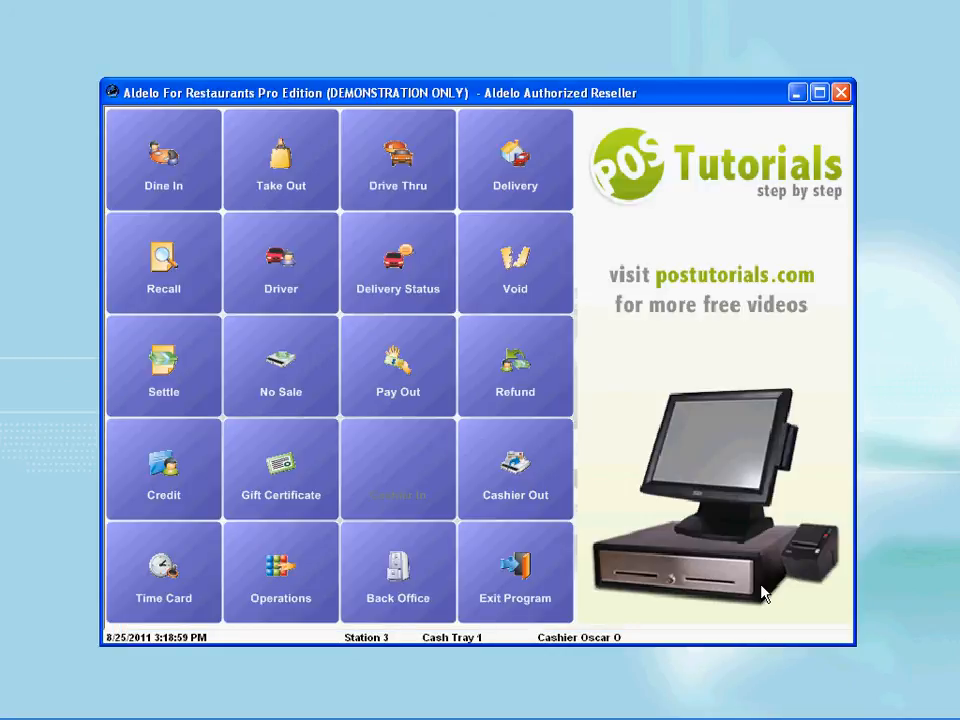
Step: Start Cashier Out and enter the access code to reach the $107.42 money count
left_click(515, 470)
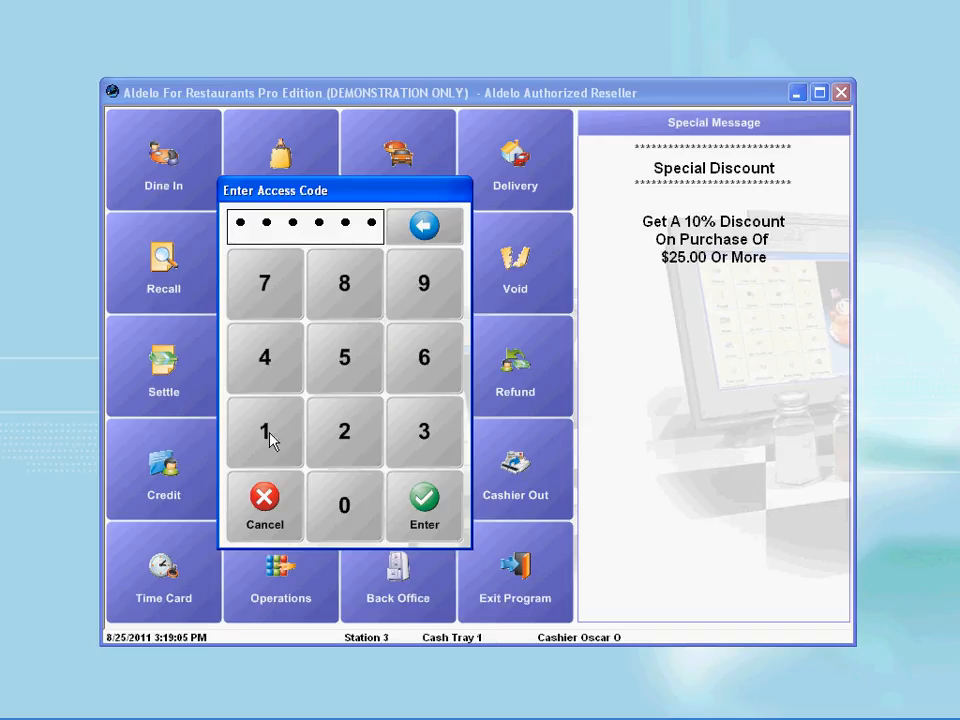
left_click(424, 505)
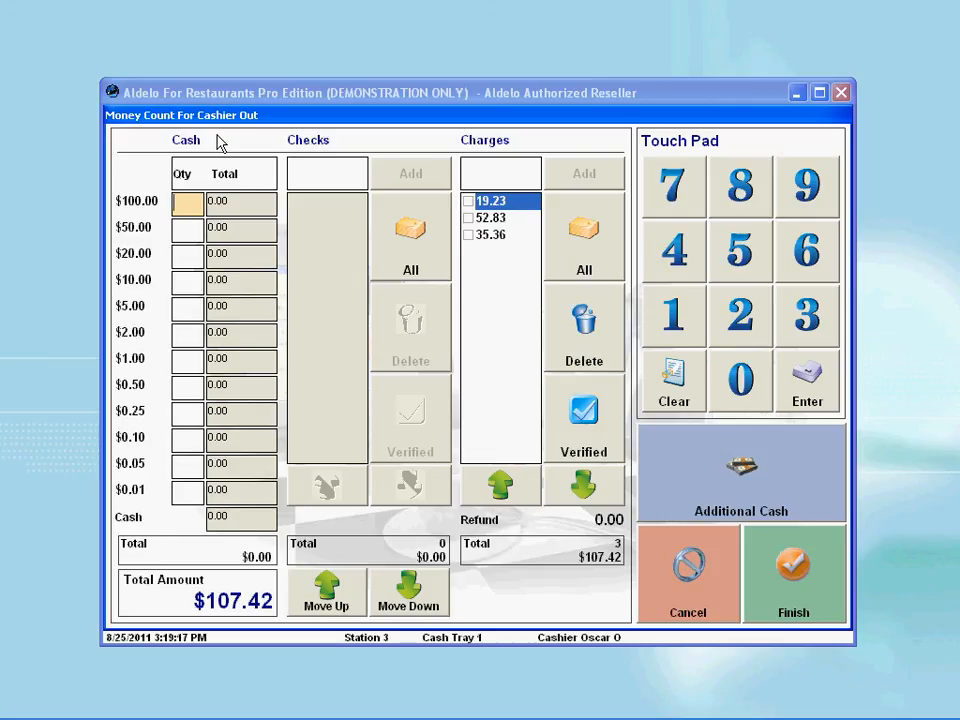
Step: Count 2 twenties, 1 ten, 4 fives, 50 ones ($120.00) and verify the 19.23 charge
left_click(187, 253)
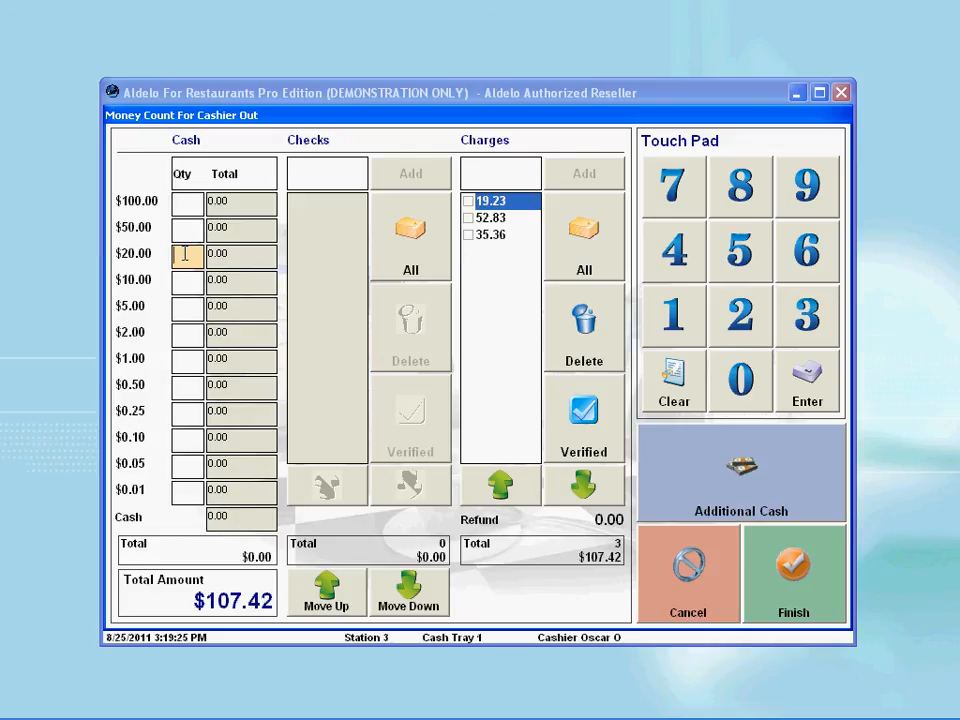
left_click(739, 315)
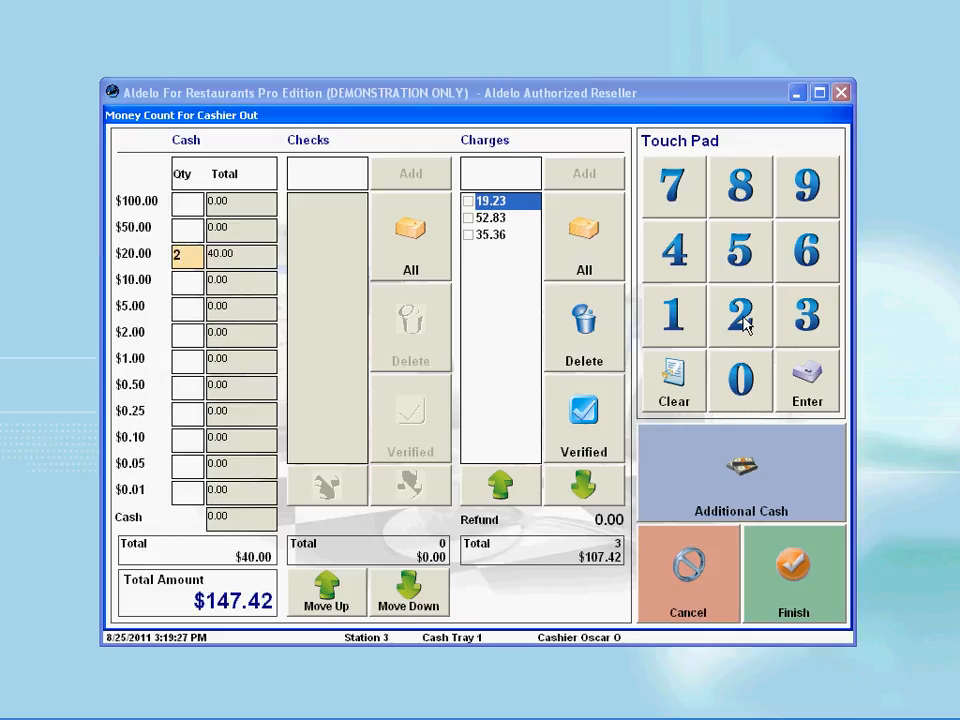
left_click(673, 315)
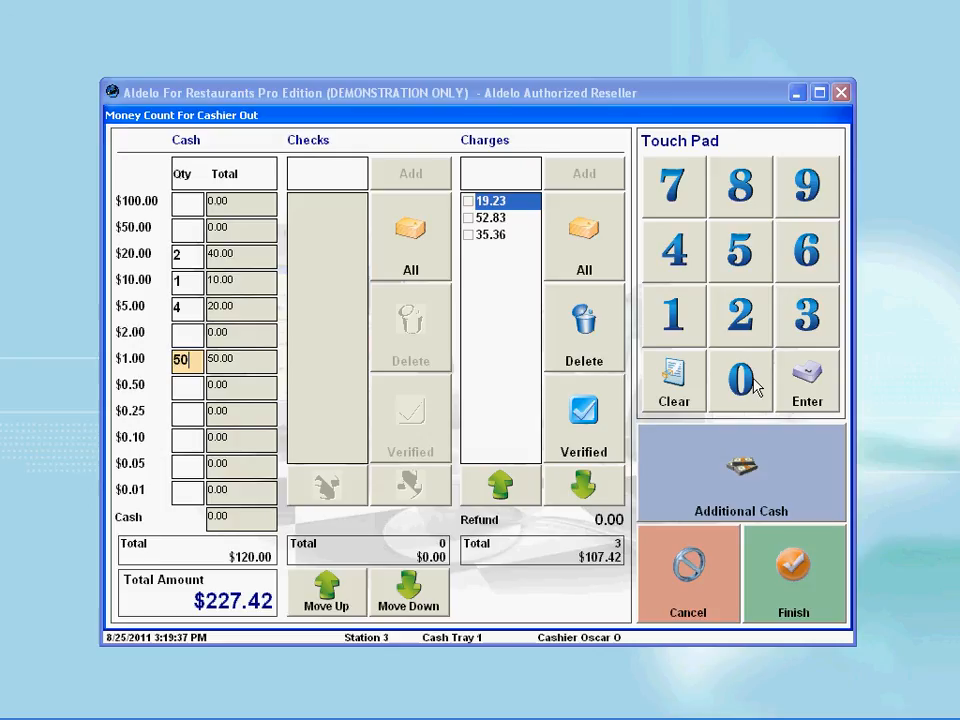
left_click(468, 218)
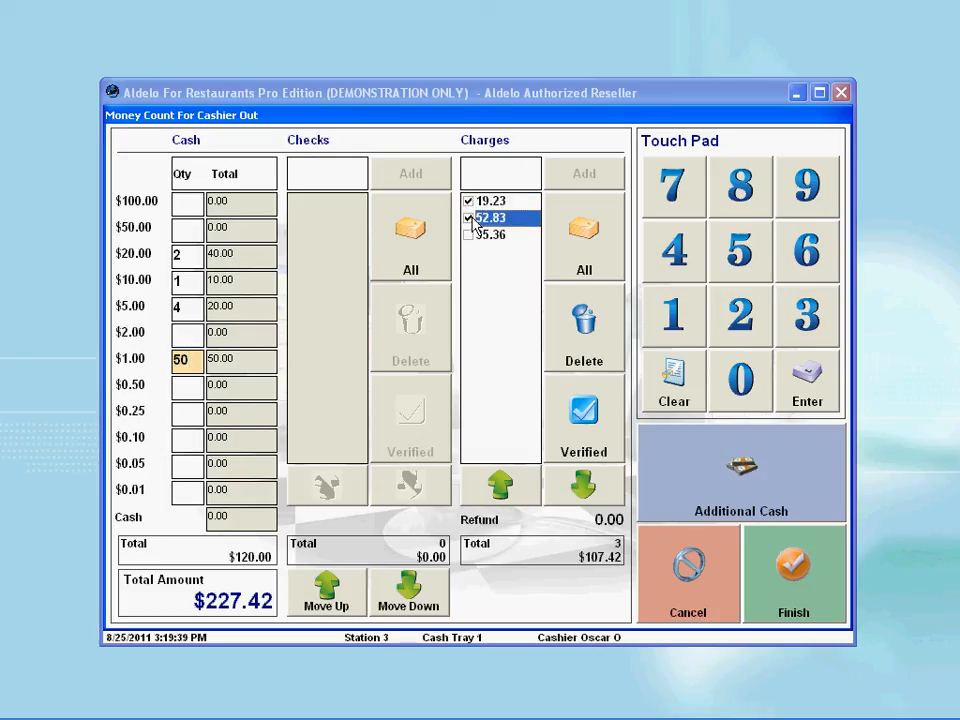
Step: Verify the 52.83 and 35.36 charges and confirm the count, showing a $21.03 shortage
left_click(468, 234)
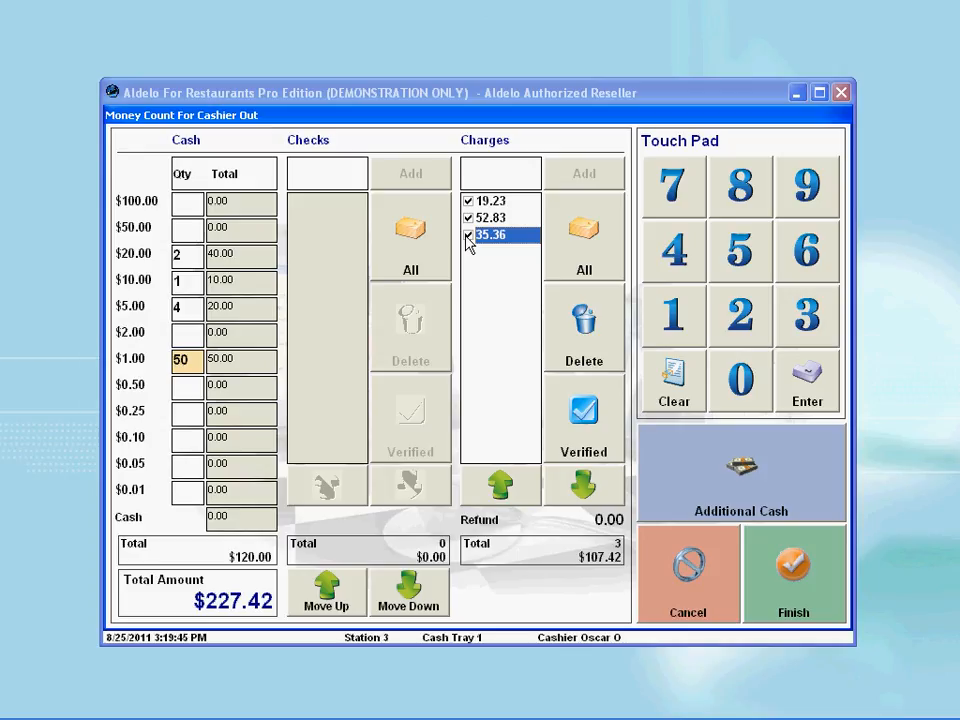
left_click(793, 575)
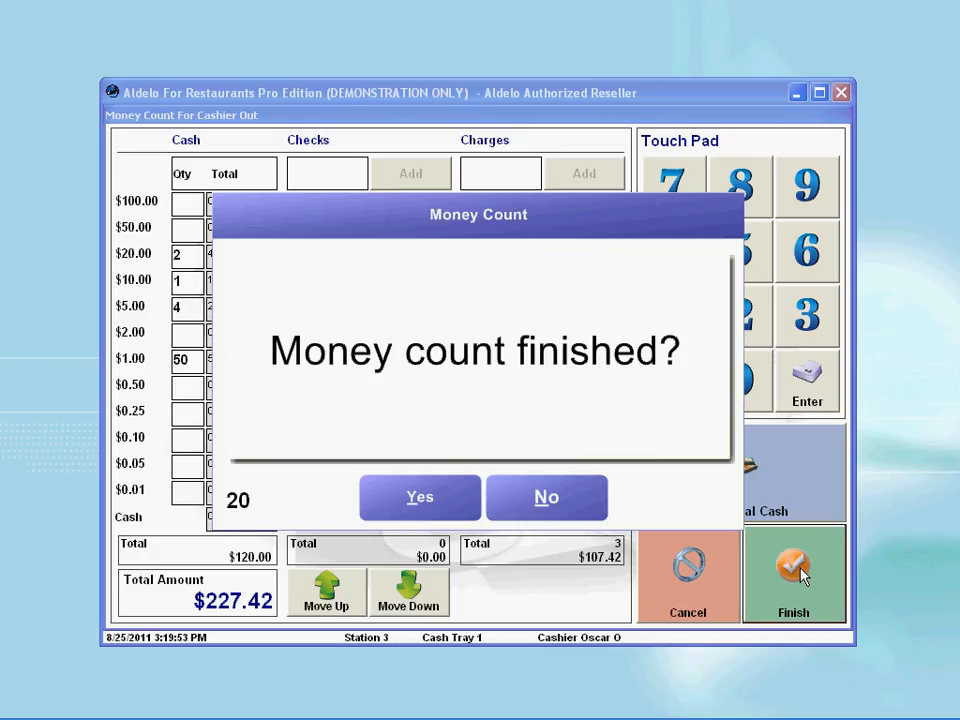
left_click(419, 497)
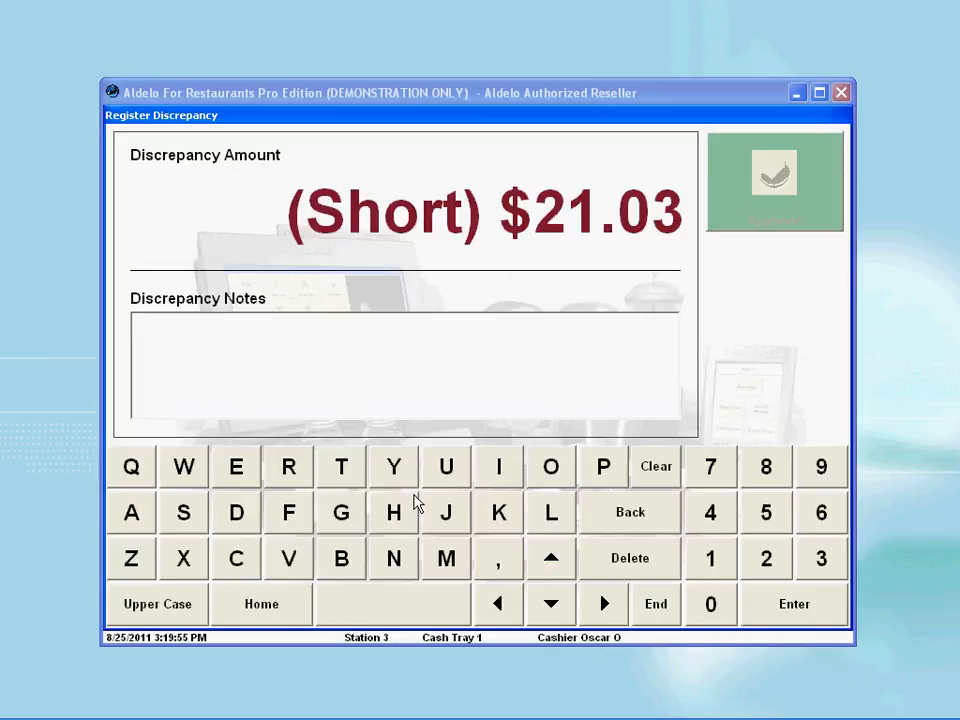